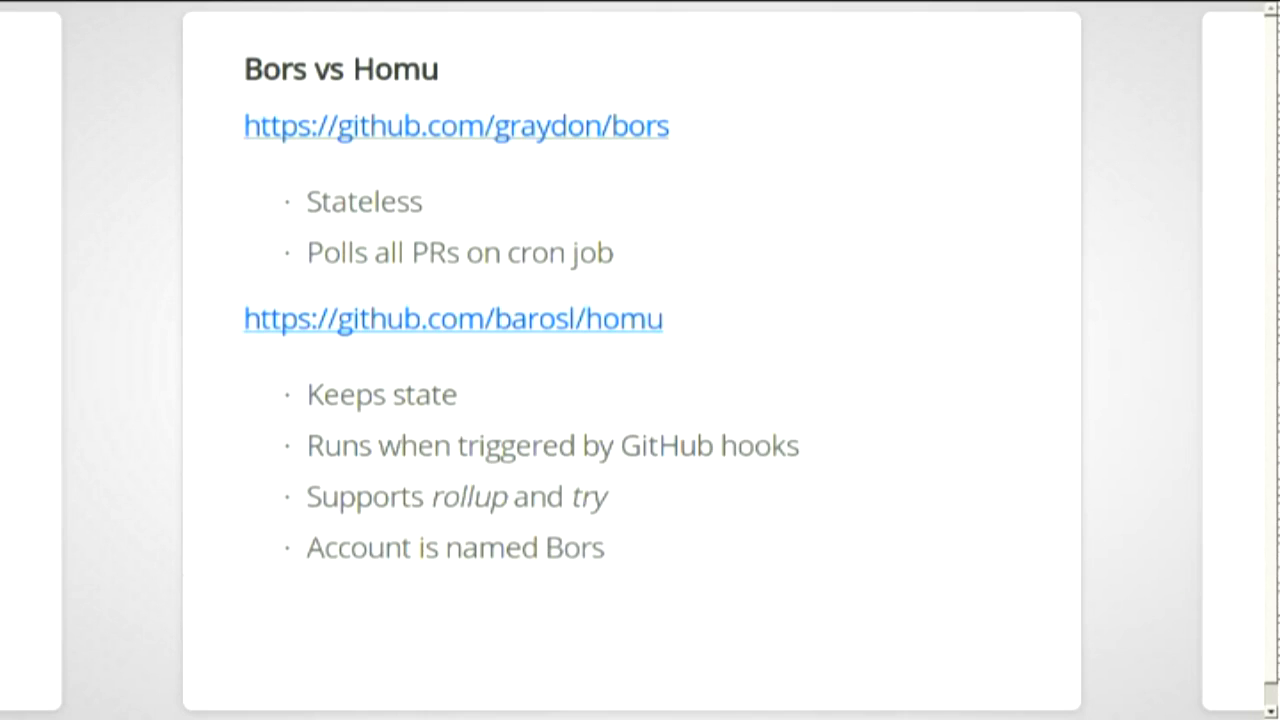
mouse_move(540, 255)
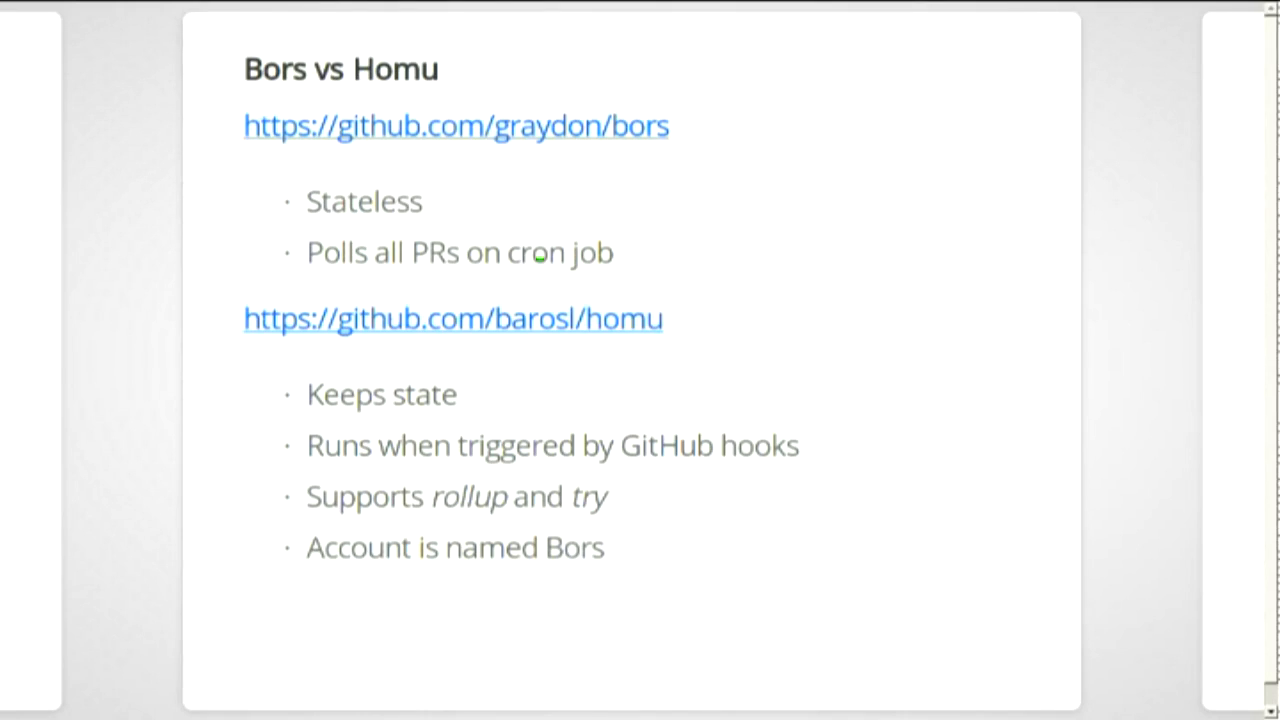